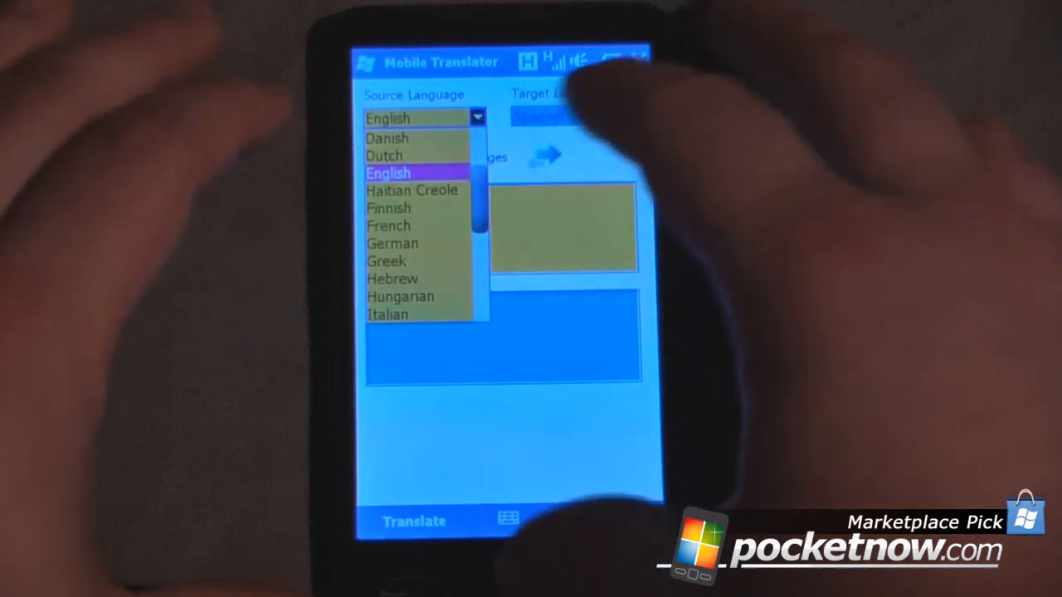
# Step: Keep English as the source language and choose Spanish as the target language
pyautogui.click(388, 172)
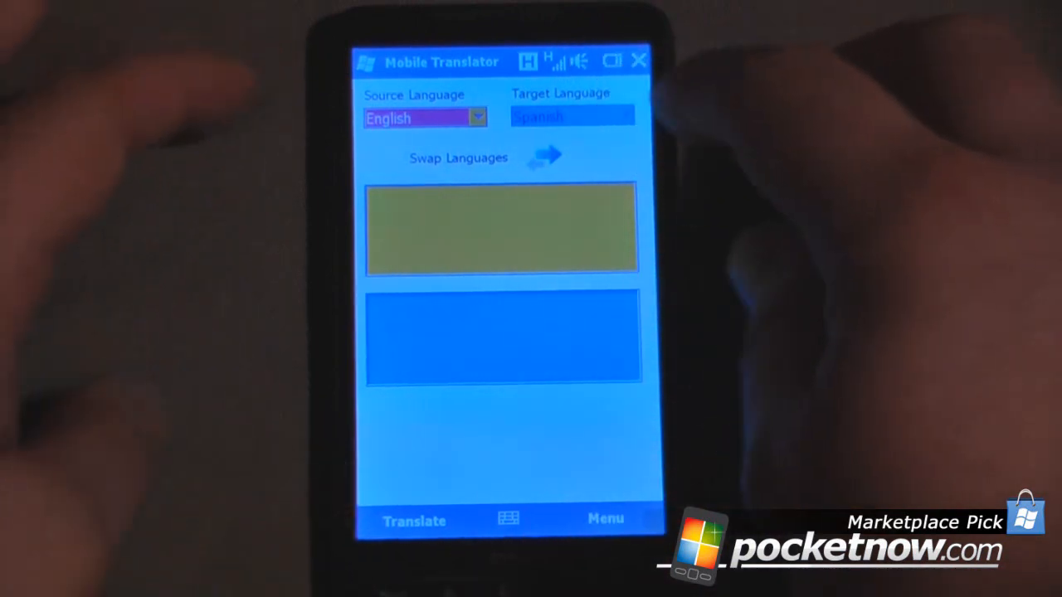
pyautogui.click(544, 156)
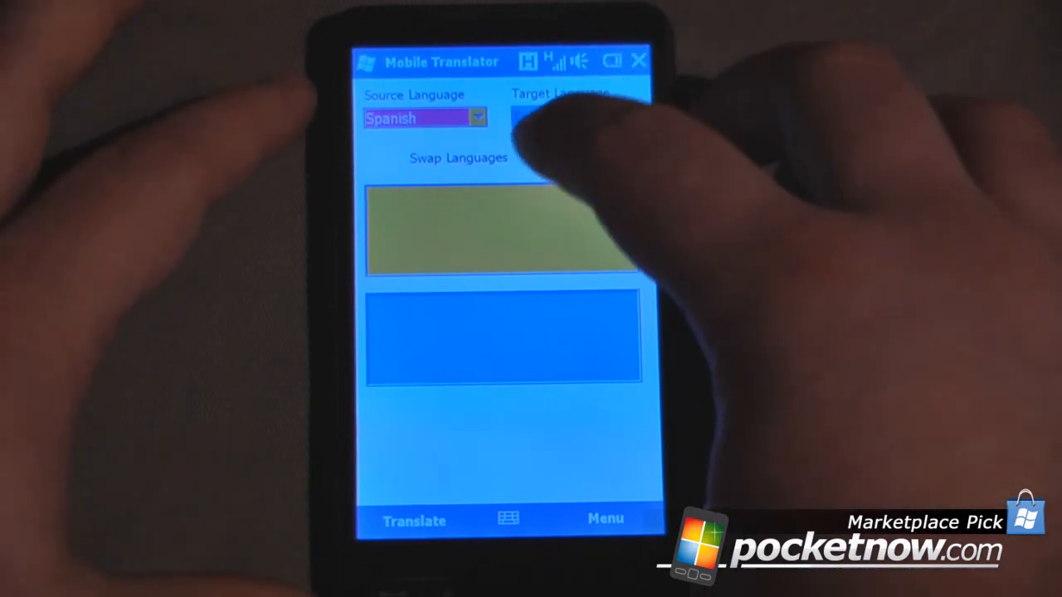
pyautogui.click(458, 157)
pyautogui.write('he')
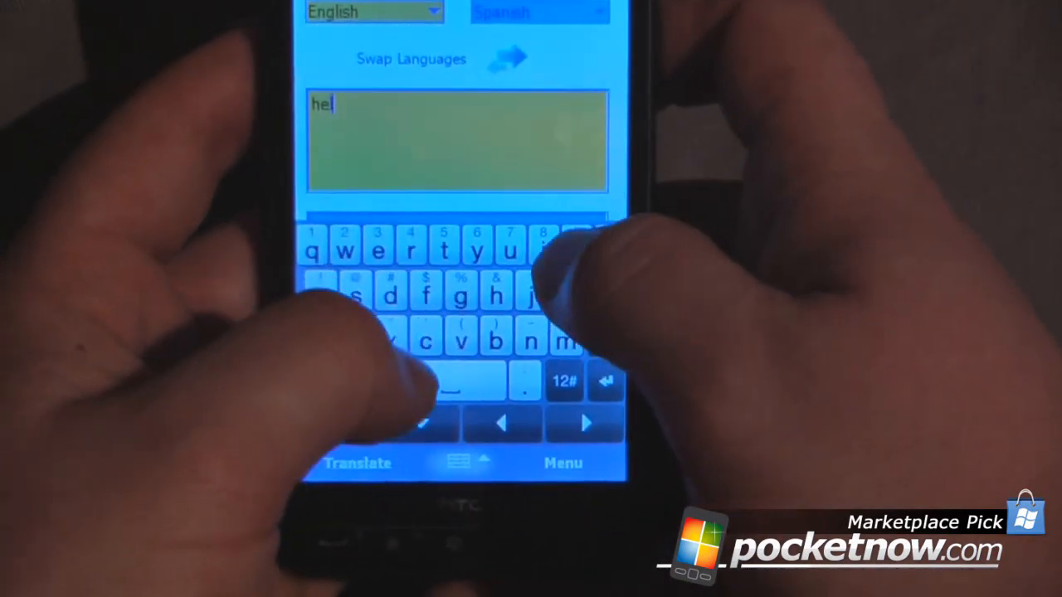
# Step: Enter 'hello how are you doing?' and translate it into Spanish
pyautogui.write('lo')
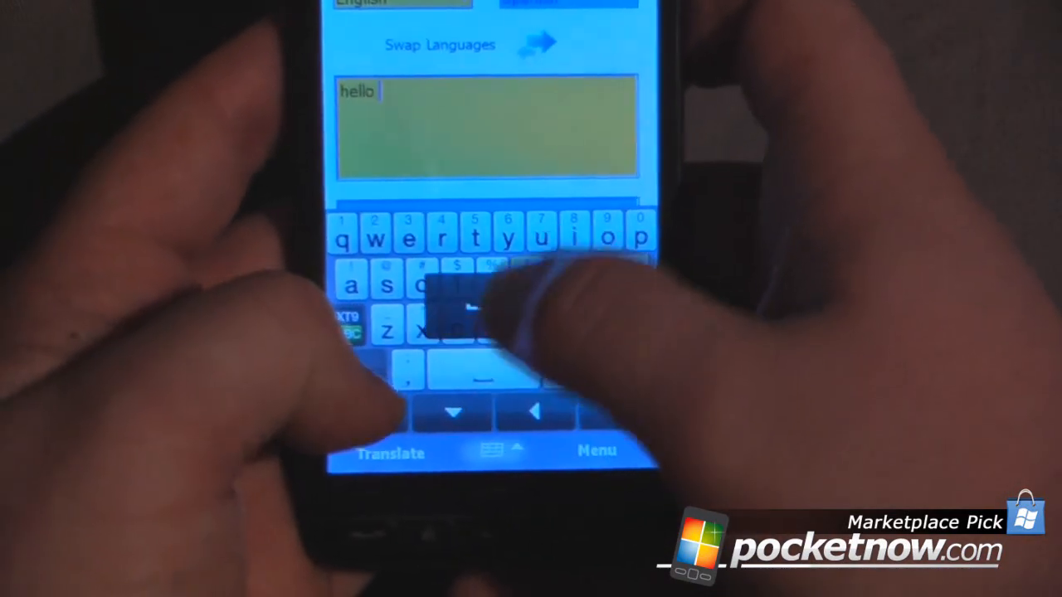
pyautogui.write('how')
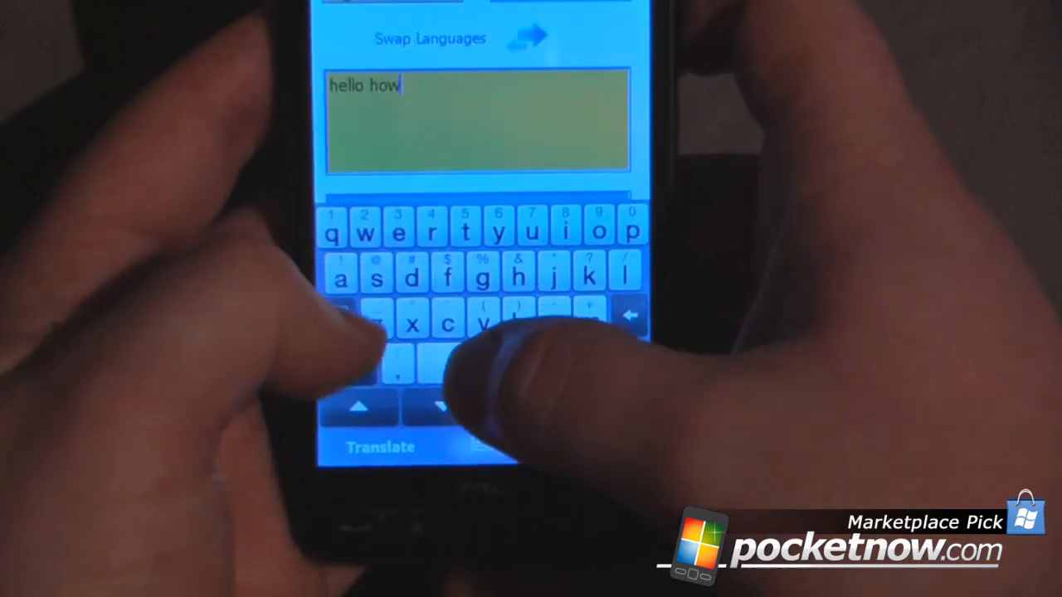
pyautogui.write('are you')
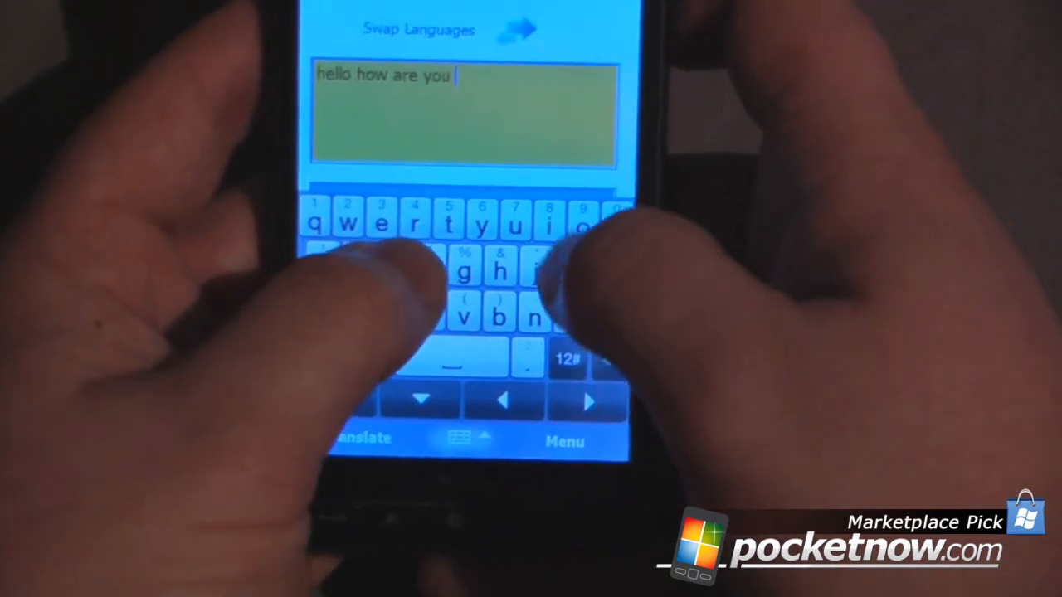
pyautogui.write('doing?')
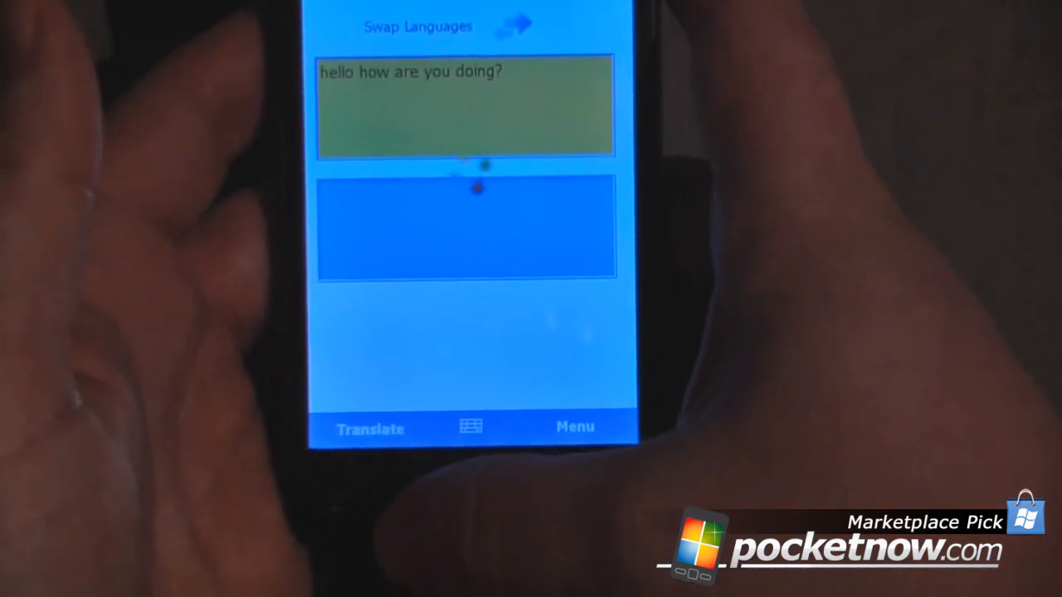
pyautogui.click(370, 428)
pyautogui.write('Wher')
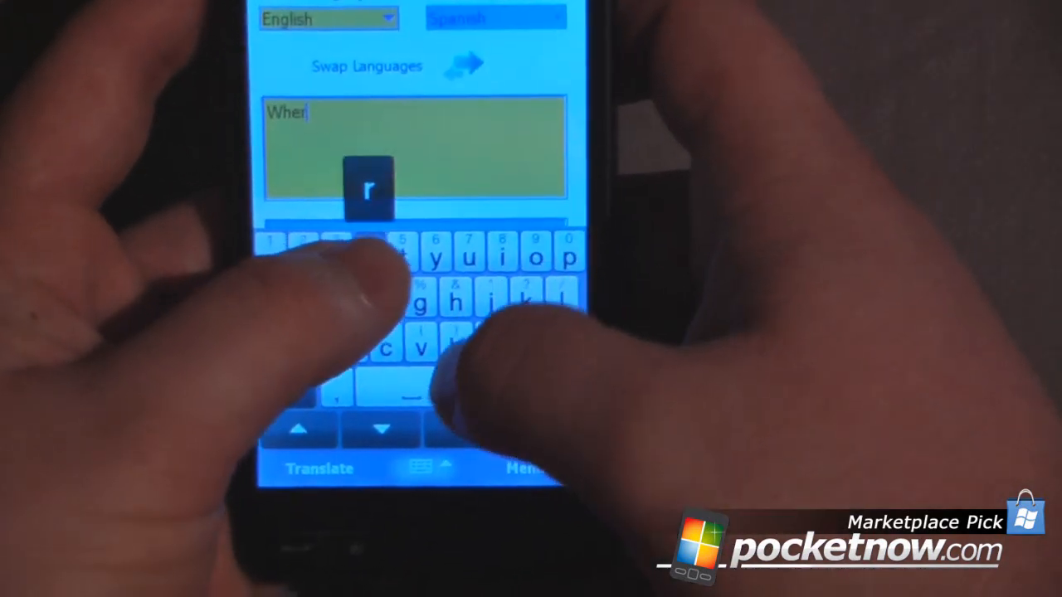
# Step: Enter 'Where is the toilet?' in place of the old sentence and translate it into Spanish
pyautogui.write('e is')
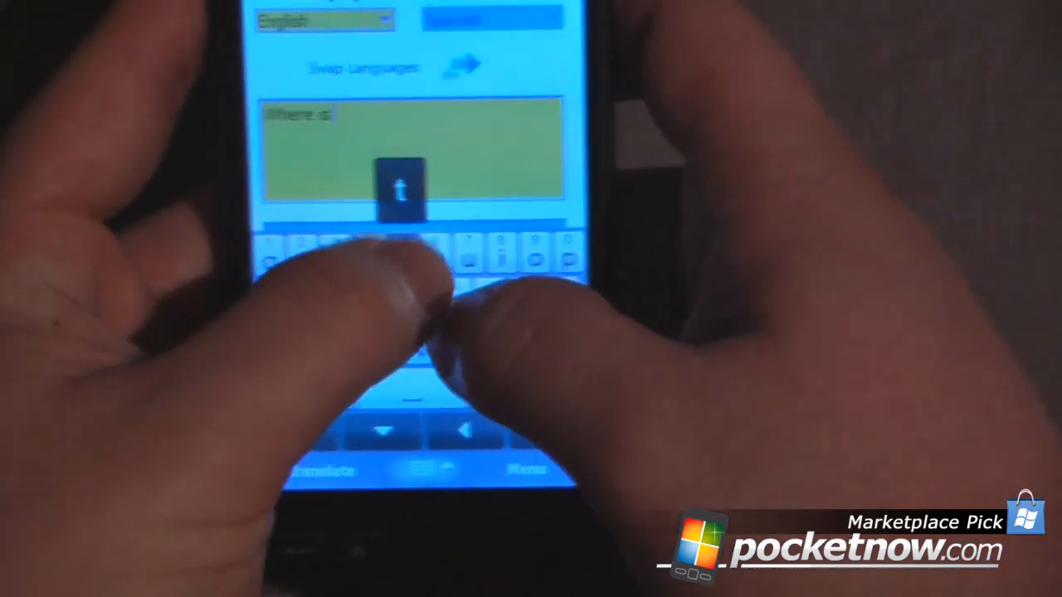
pyautogui.write('the t')
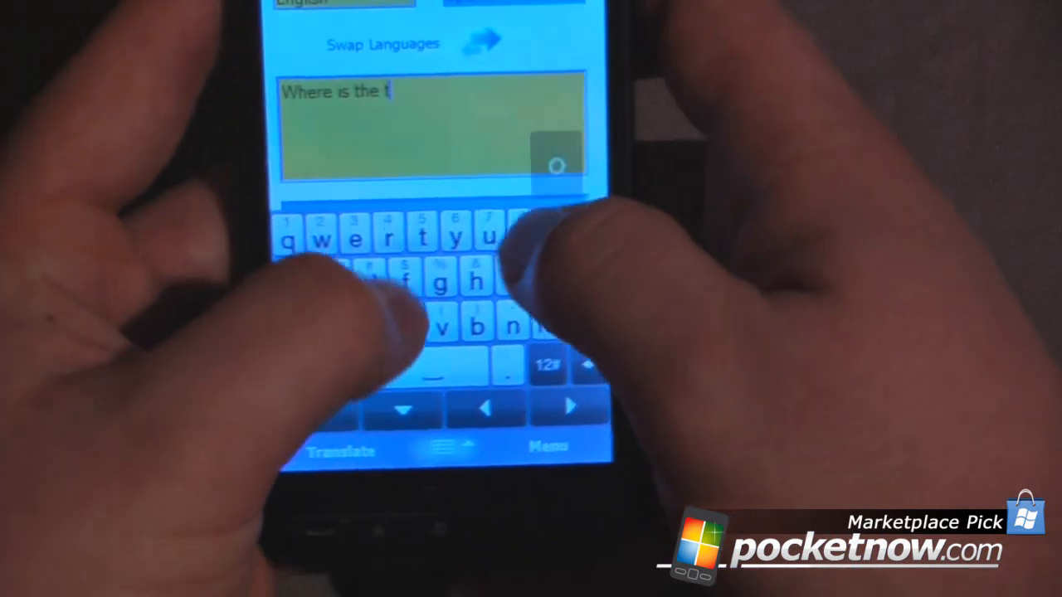
pyautogui.write('oilet')
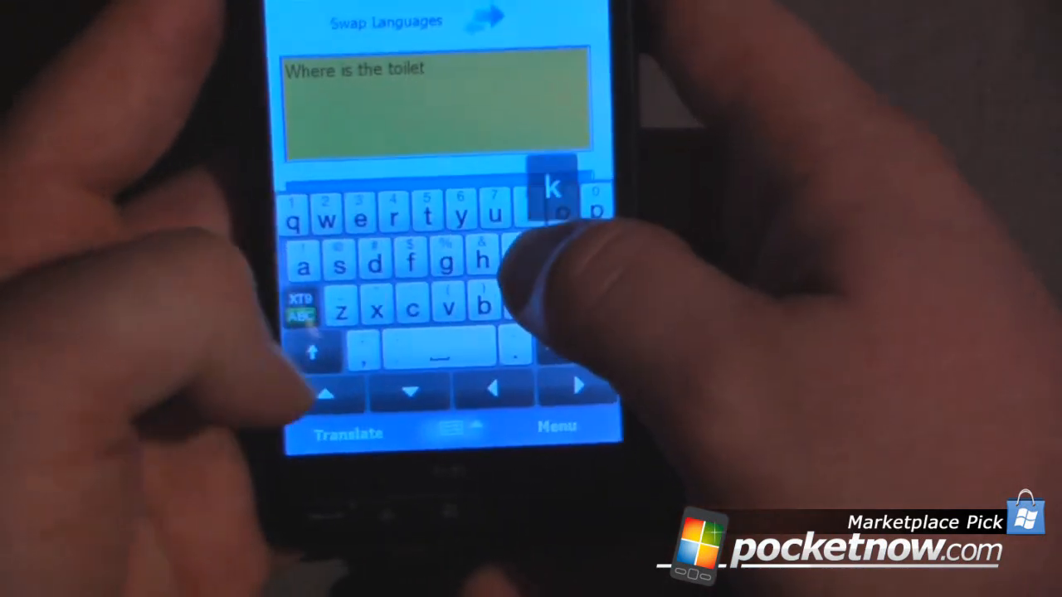
pyautogui.click(342, 435)
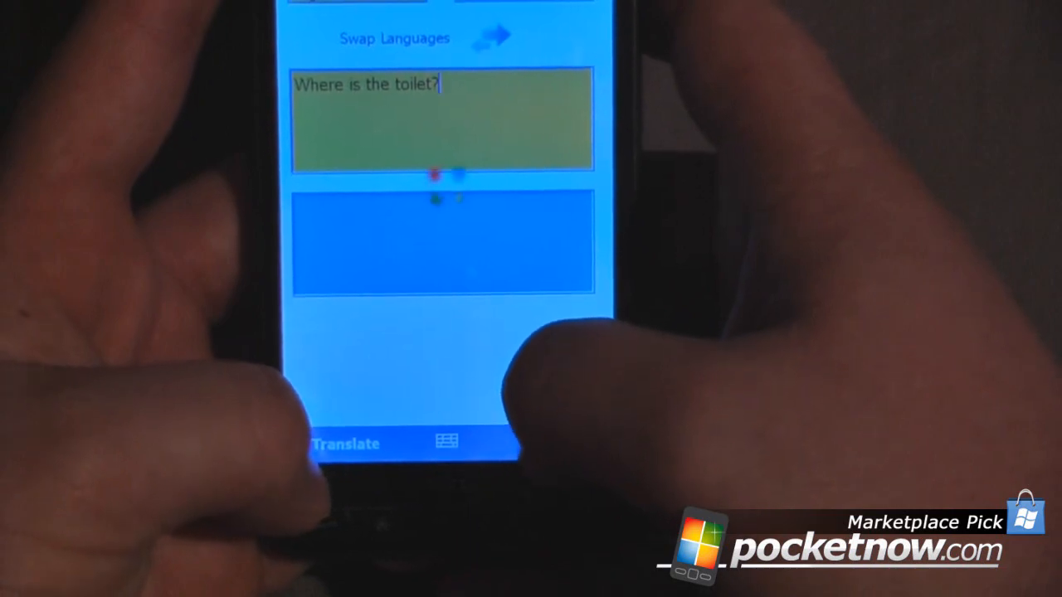
pyautogui.click(344, 443)
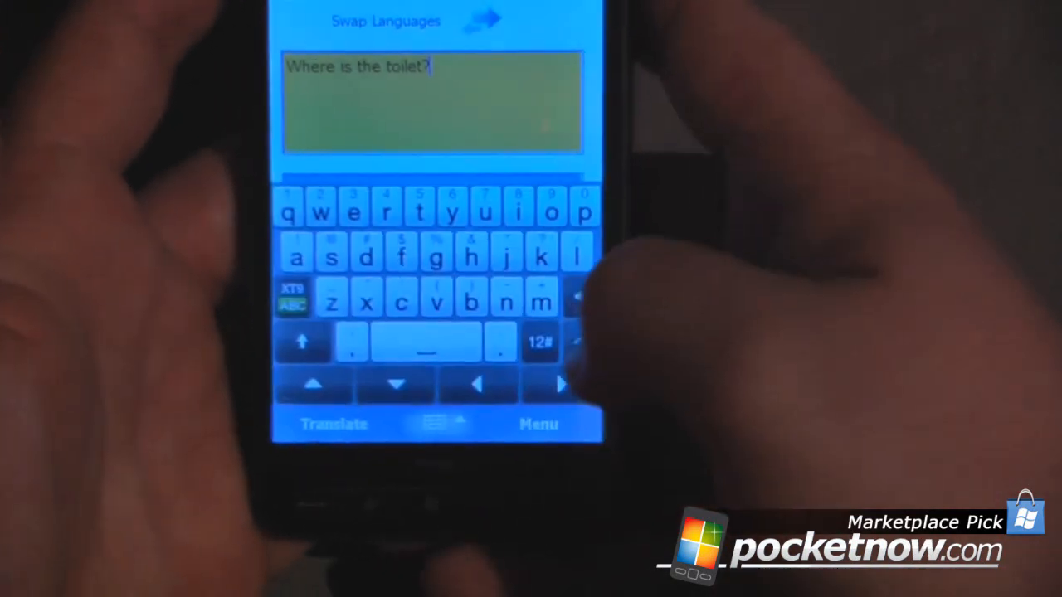
pyautogui.click(581, 241)
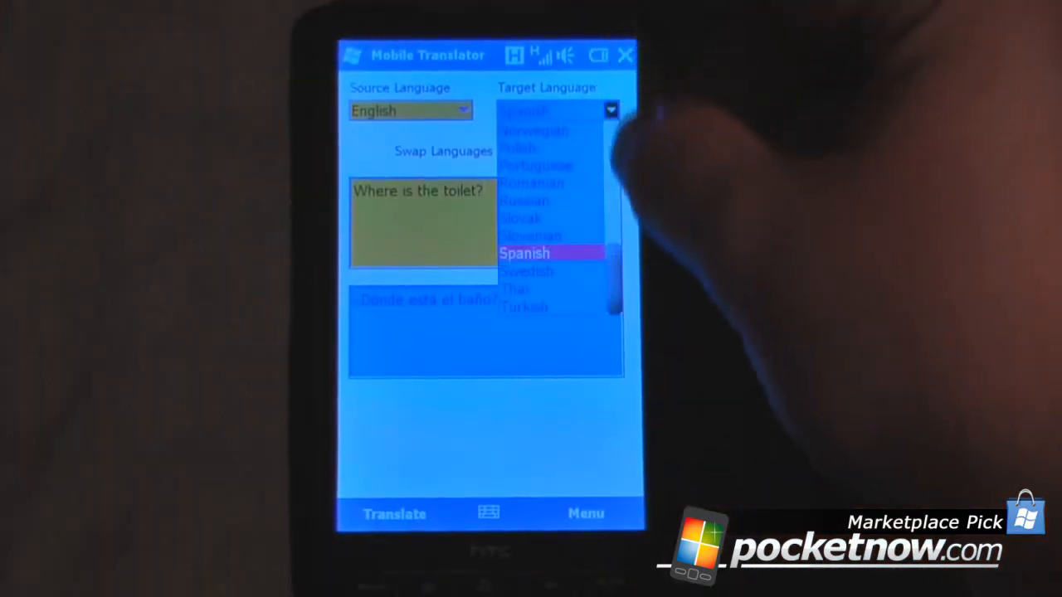
# Step: Switch the target language to Russian and translate 'Where is the toilet?' into Russian
pyautogui.click(525, 201)
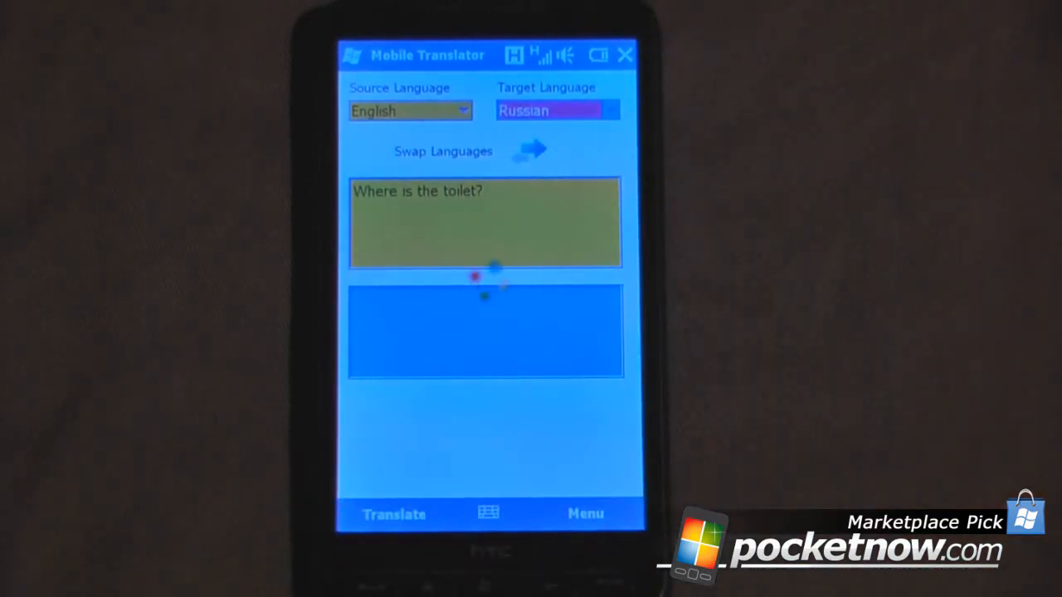
pyautogui.click(395, 514)
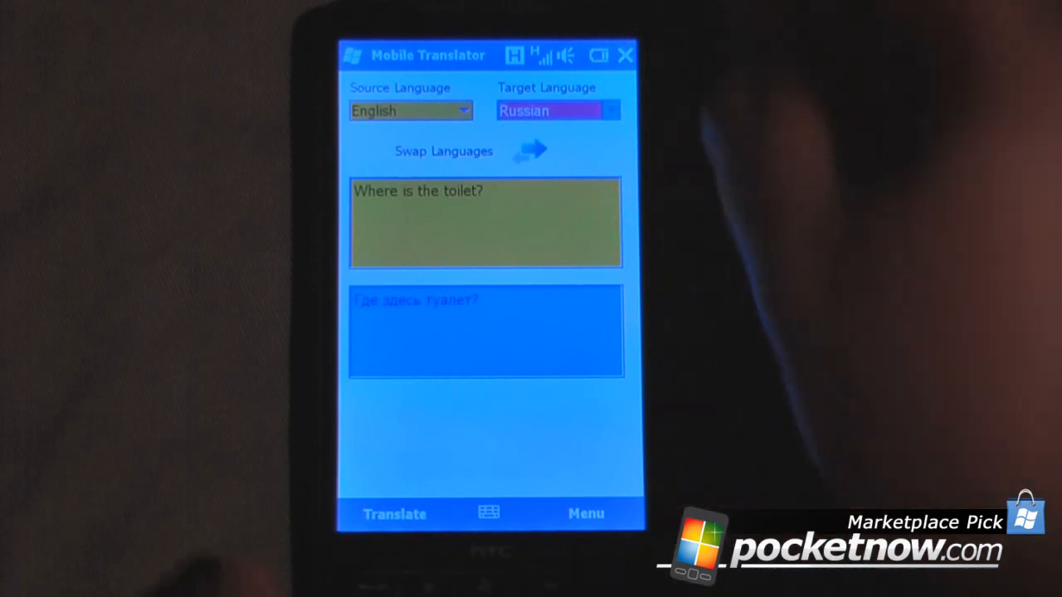
pyautogui.click(610, 109)
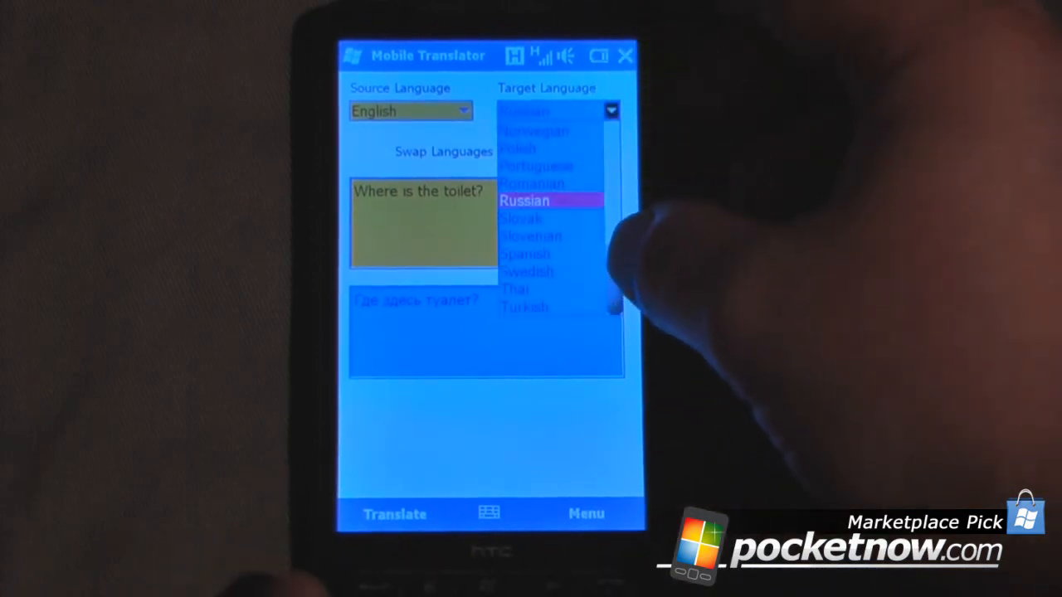
pyautogui.click(525, 201)
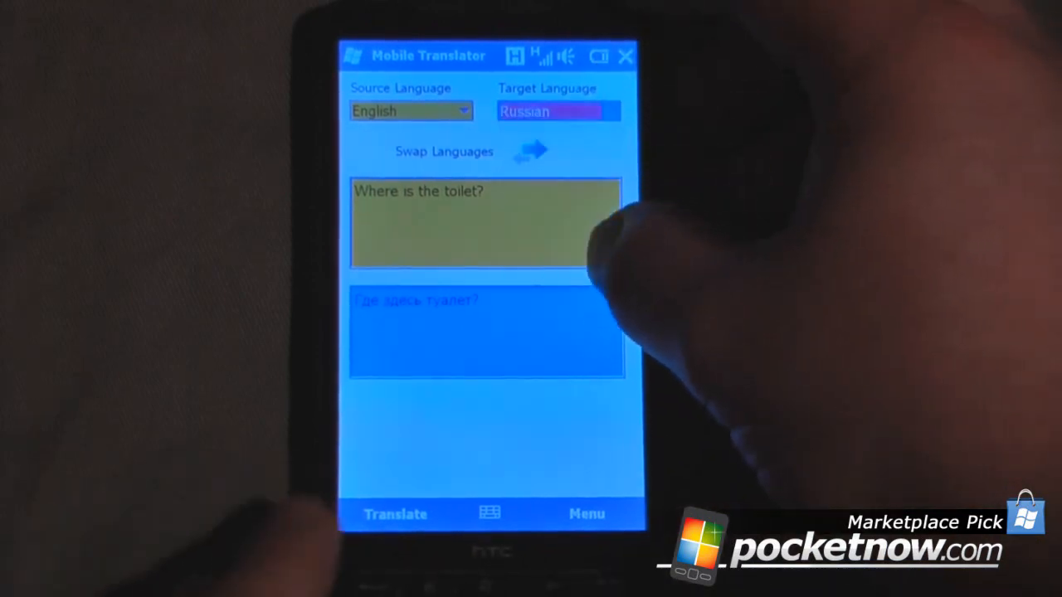